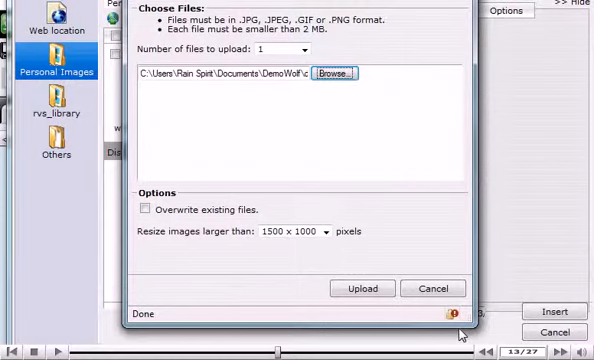
- Upload kitten4.jpg to Personal Images and insert it into the page
left_click(362, 288)
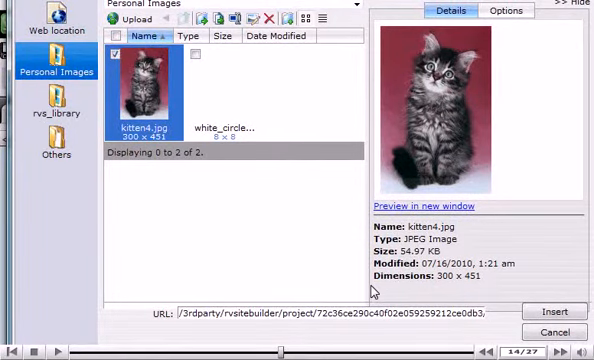
left_click(543, 312)
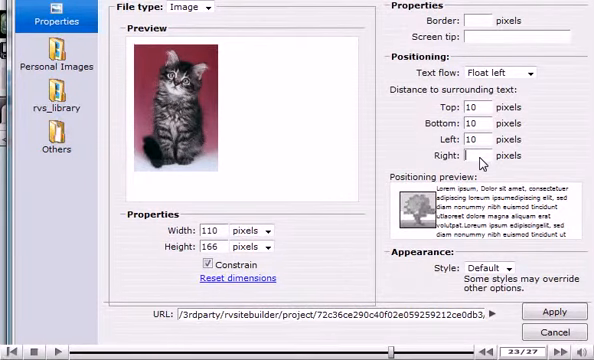
- Set the image's side spacing in the Properties distance fields
left_click(553, 311)
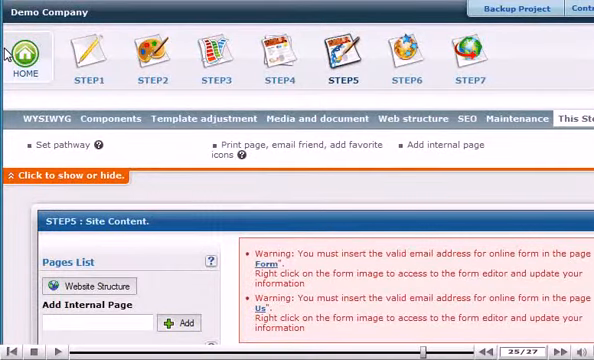
- Go to the RVSiteBuilder home screen via the HOME icon
left_click(22, 50)
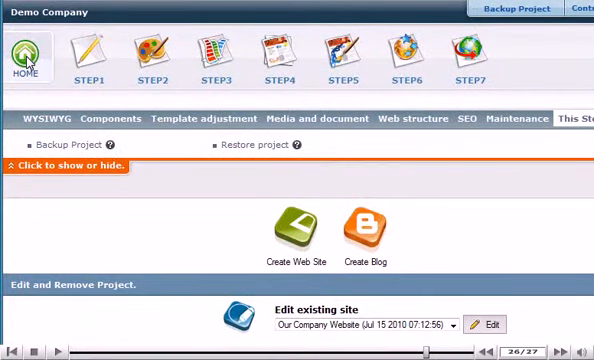